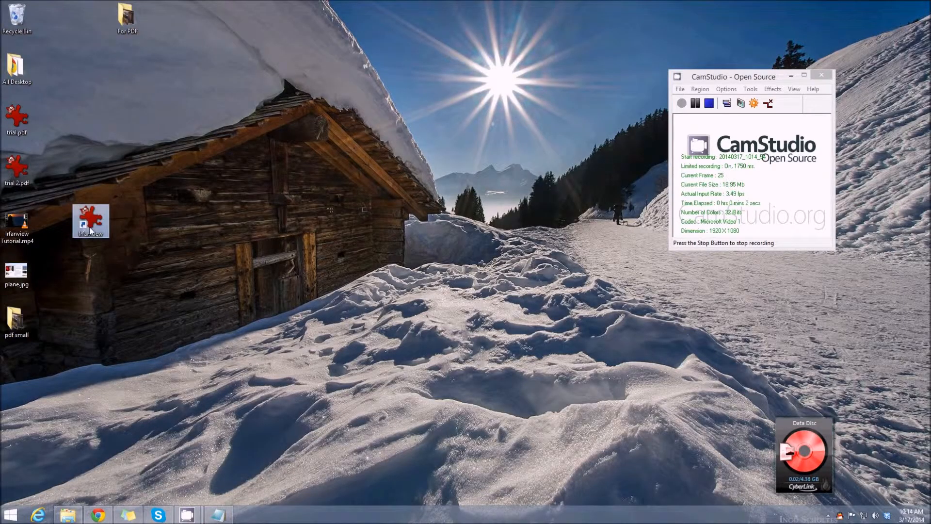
# Launch IrfanView from its desktop icon.
pyautogui.click(7, 15)
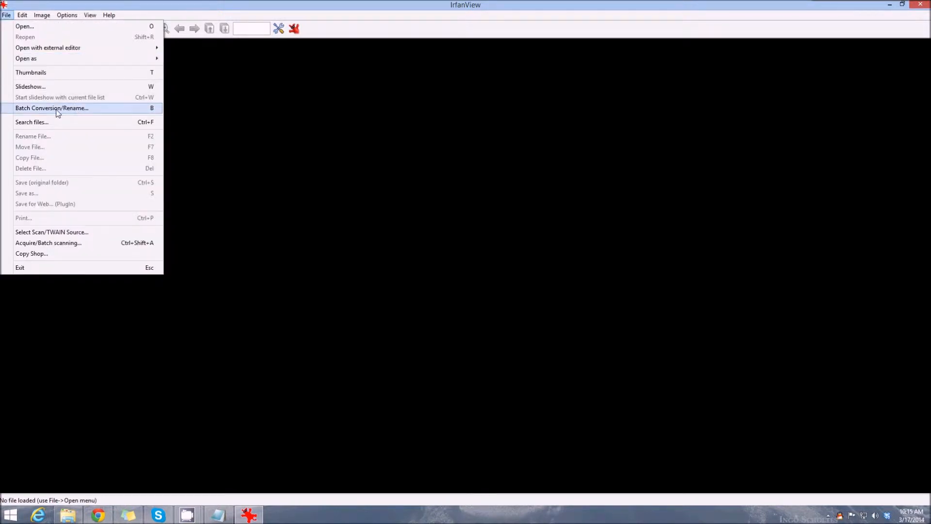
# Start Batch Conversion/Rename and browse from Desktop into the 'pdf small' folder.
pyautogui.click(51, 108)
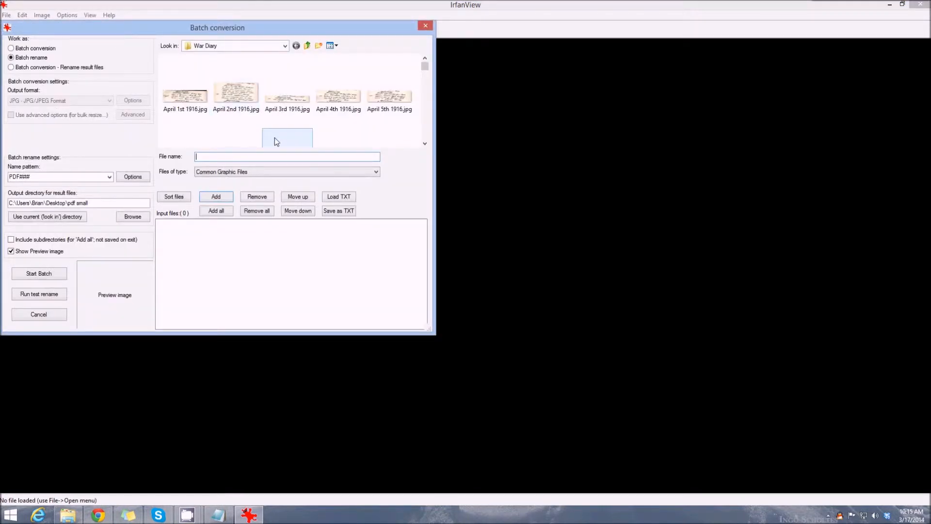
pyautogui.click(285, 45)
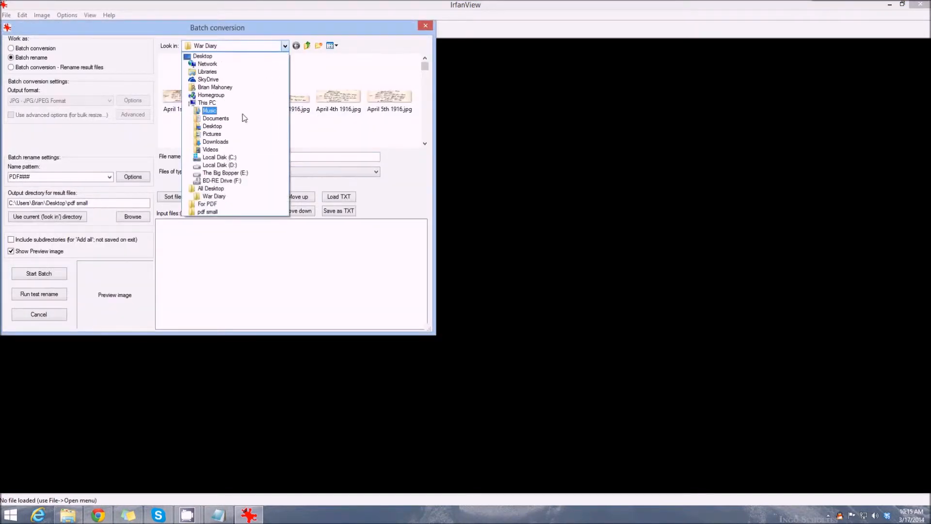
pyautogui.click(202, 56)
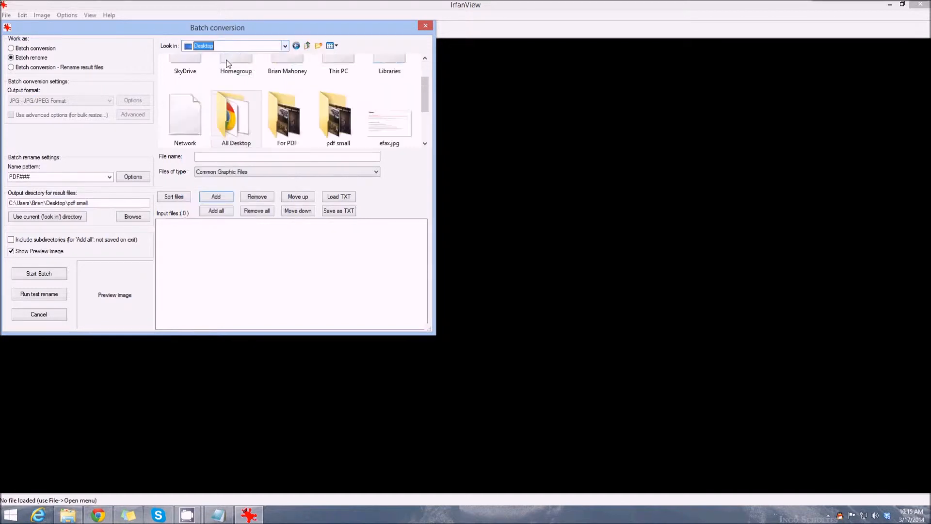
pyautogui.click(338, 116)
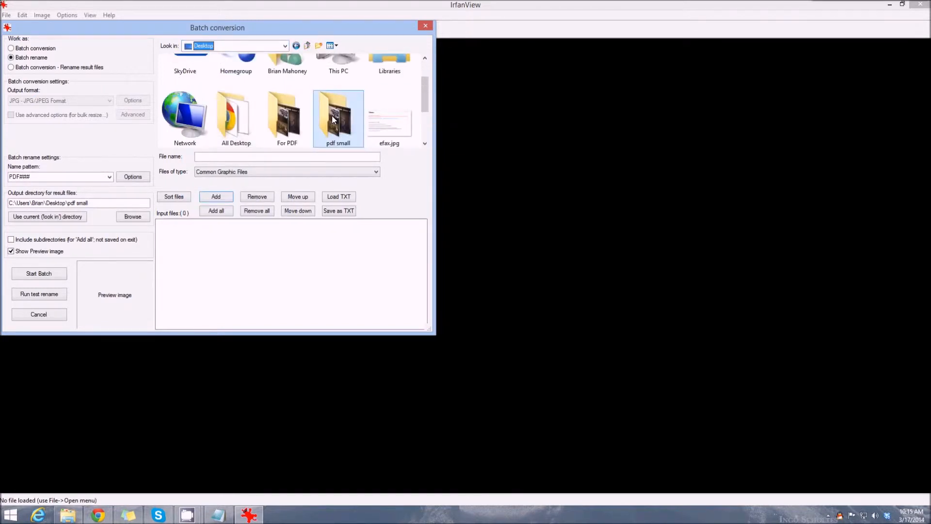
pyautogui.doubleClick(338, 112)
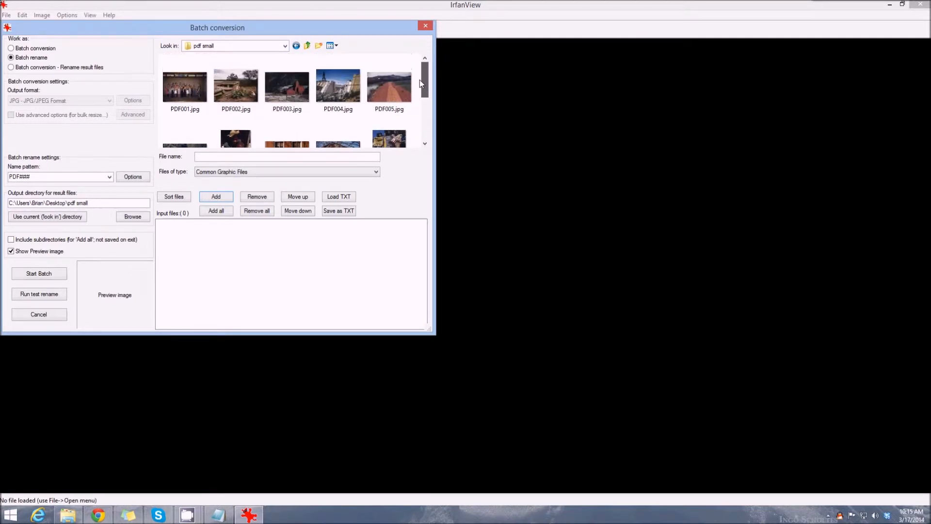
# Select PDF001.jpg and scroll through the folder's photos.
pyautogui.click(185, 87)
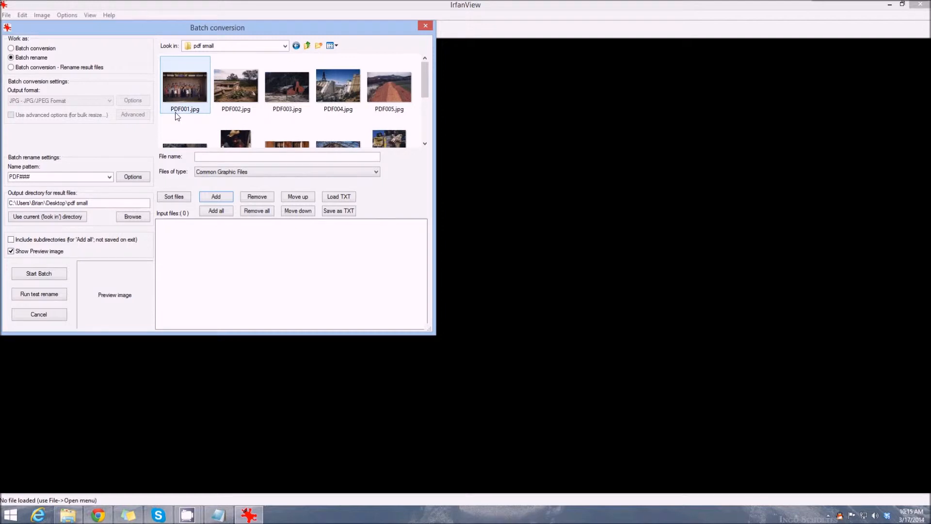
pyautogui.moveTo(195, 116)
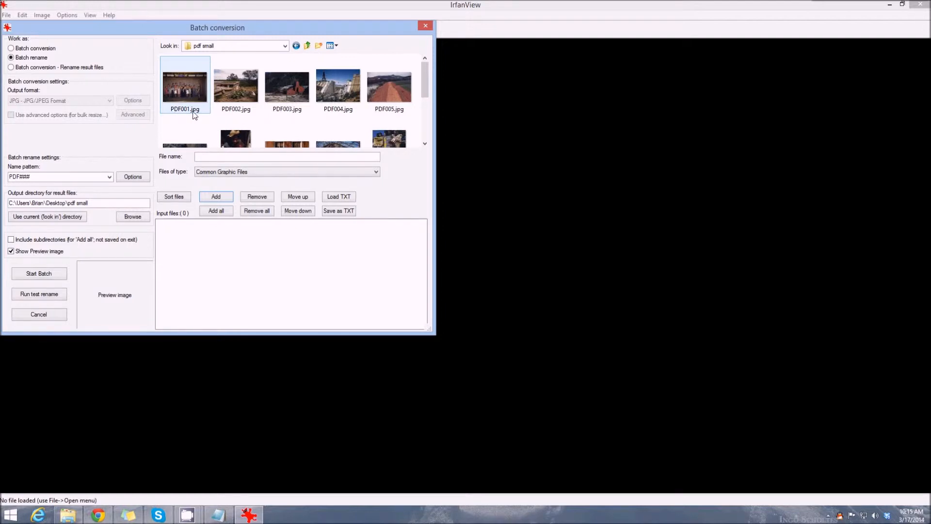
pyautogui.scroll(-3)
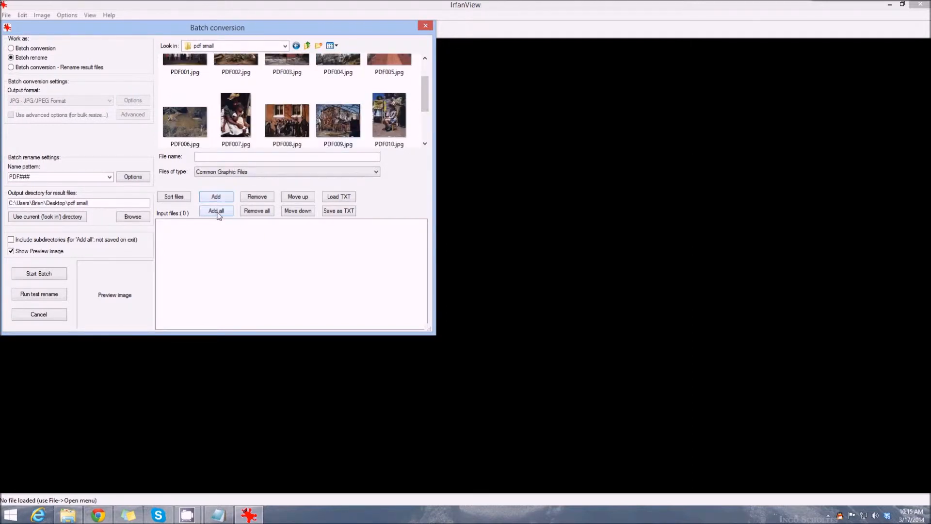
# Add all twelve photos to the input list, compare modes, keep Batch rename and enter its Options.
pyautogui.click(215, 211)
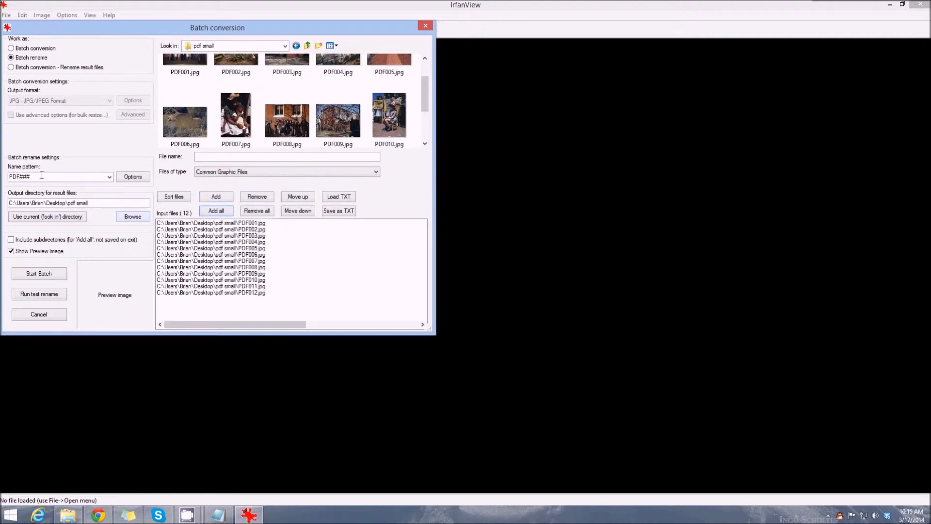
pyautogui.click(10, 49)
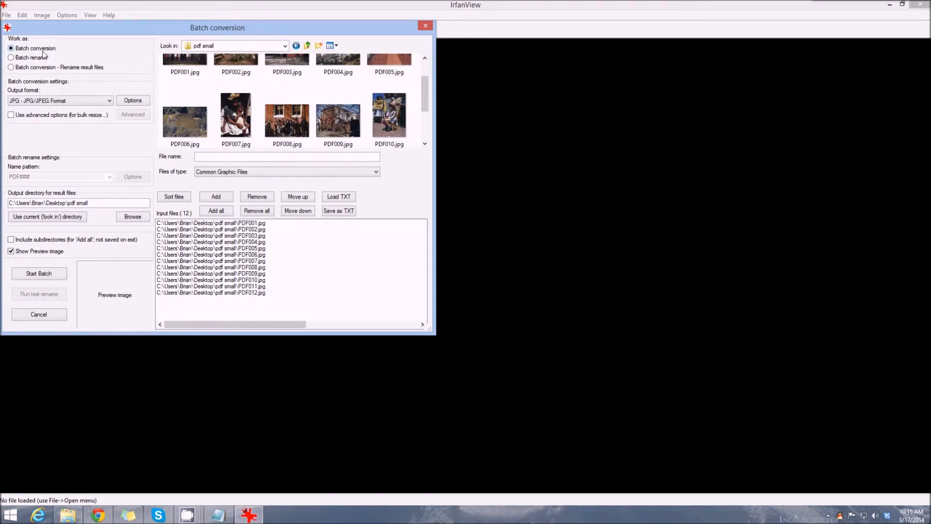
pyautogui.click(110, 100)
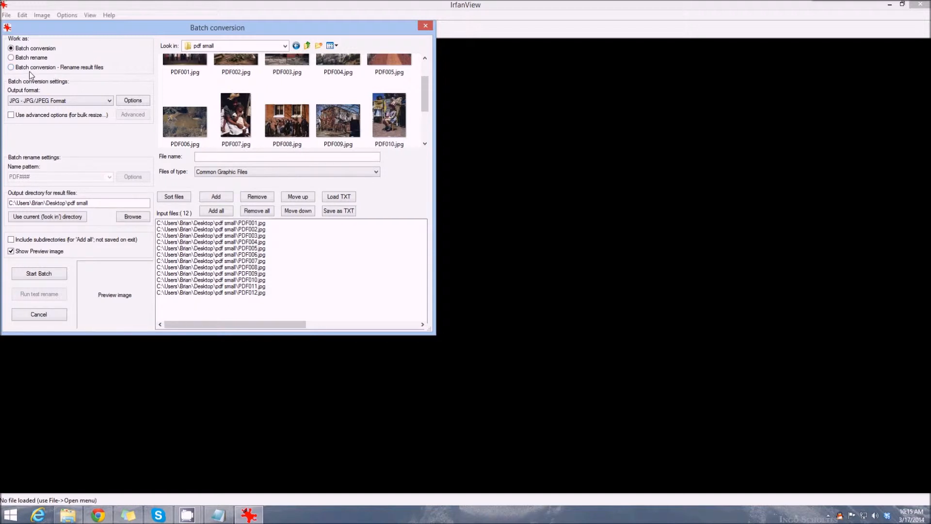
pyautogui.moveTo(52, 73)
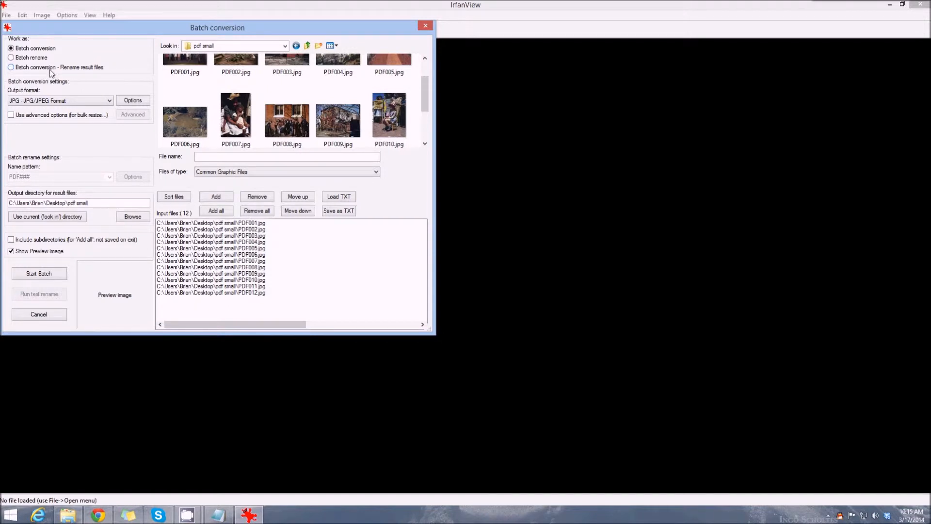
pyautogui.click(11, 58)
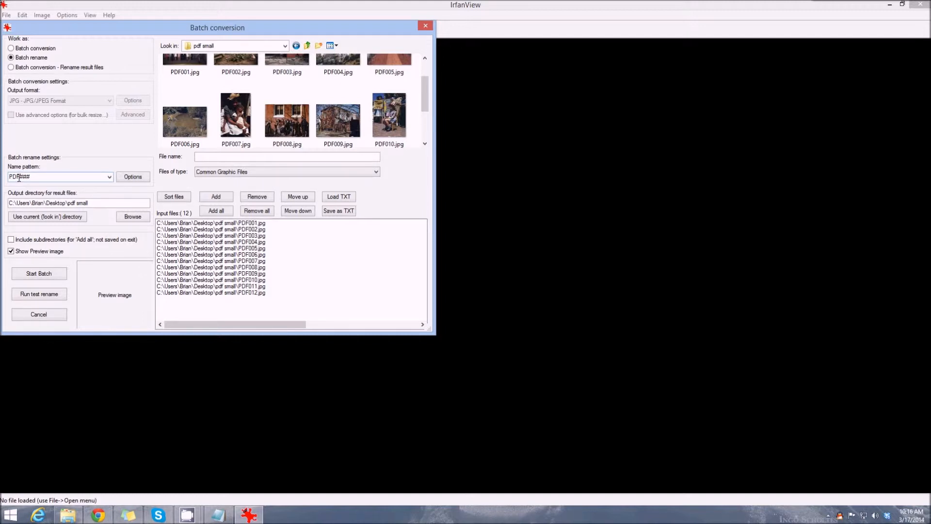
pyautogui.click(133, 177)
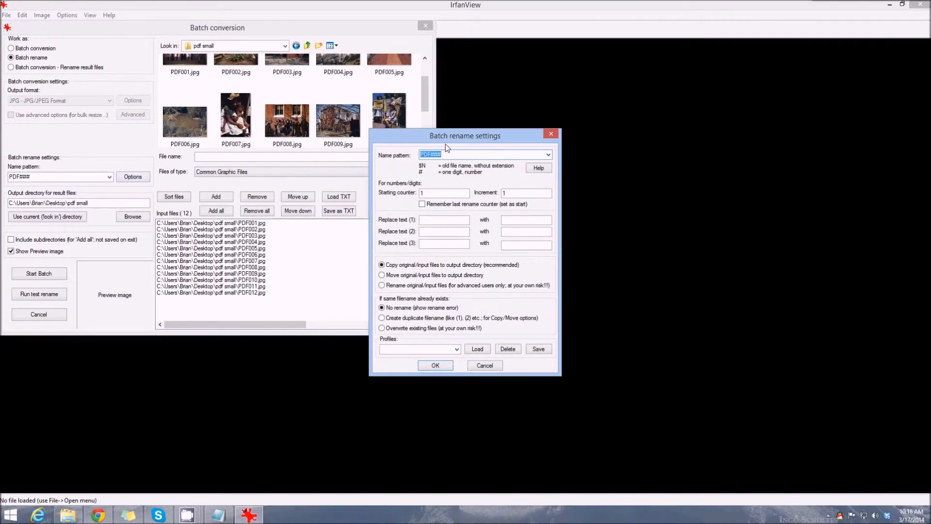
# Replace PDF in the name pattern with France, keeping ####, and confirm.
pyautogui.click(485, 155)
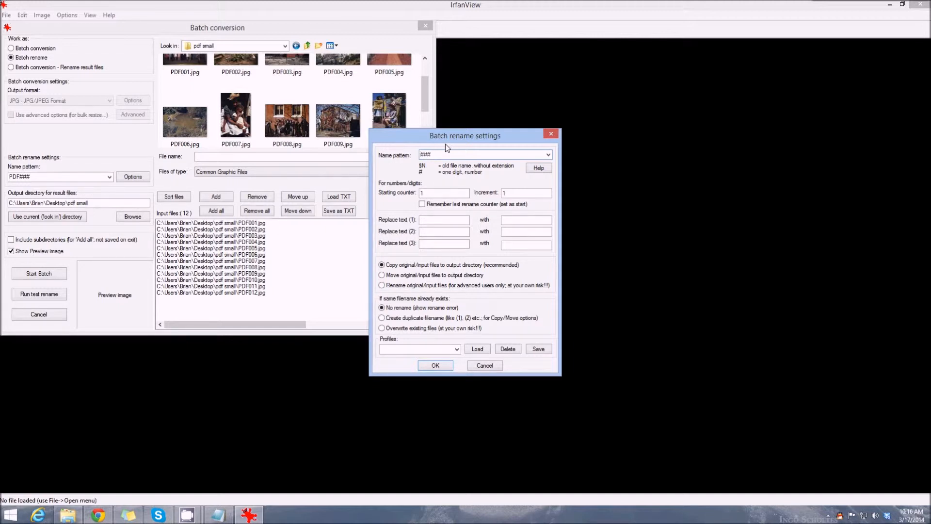
pyautogui.write('FRa')
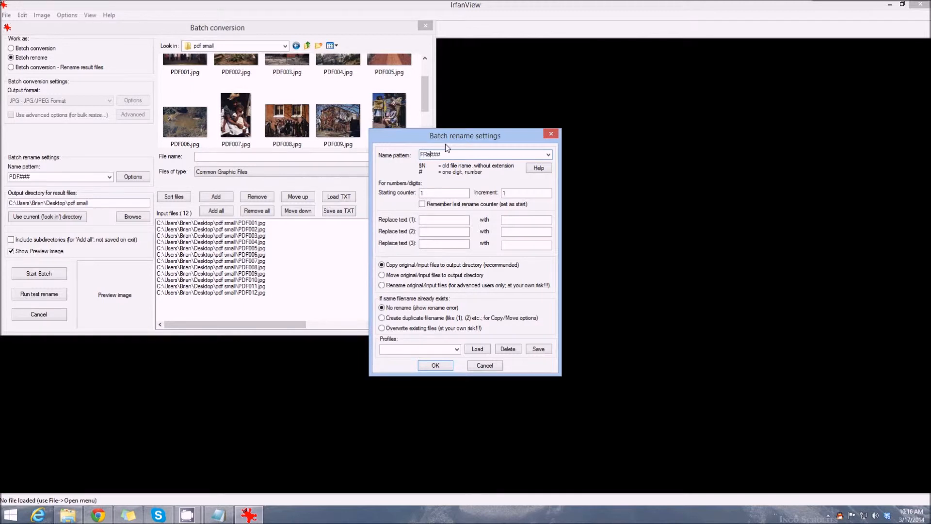
pyautogui.press('Backspace')
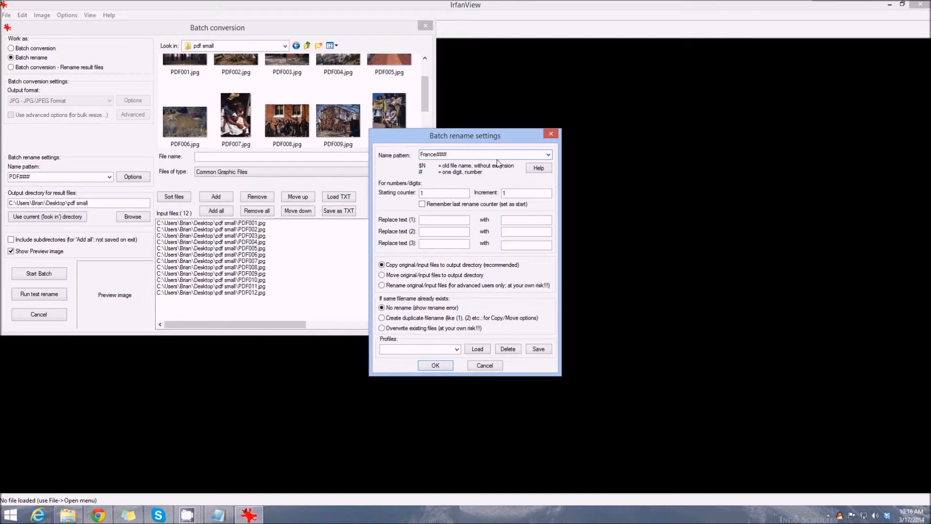
pyautogui.moveTo(451, 208)
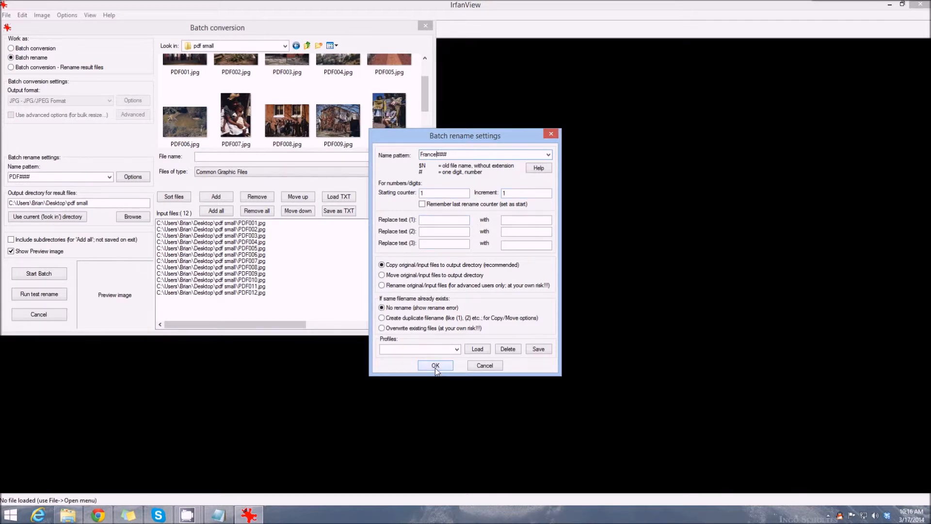
pyautogui.click(434, 365)
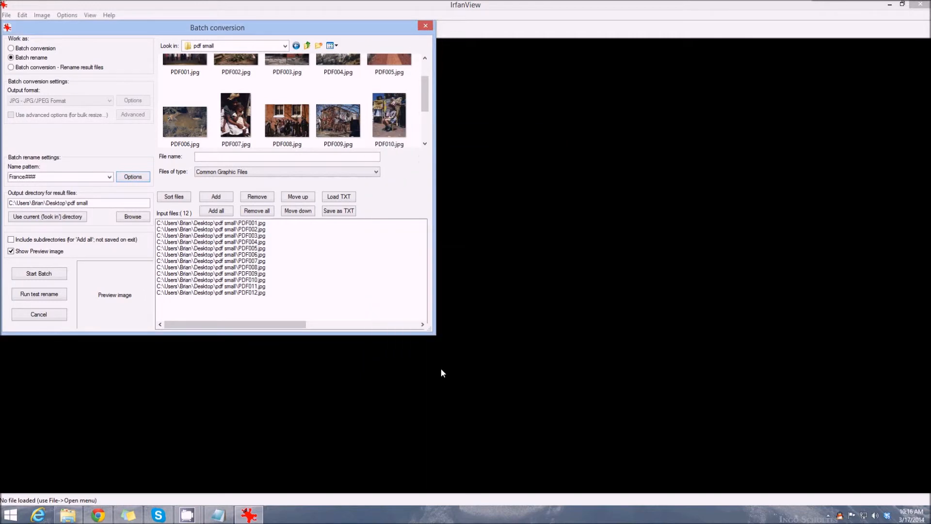
# Check the output directory and run the batch, producing France001–France012 with no errors.
pyautogui.click(102, 203)
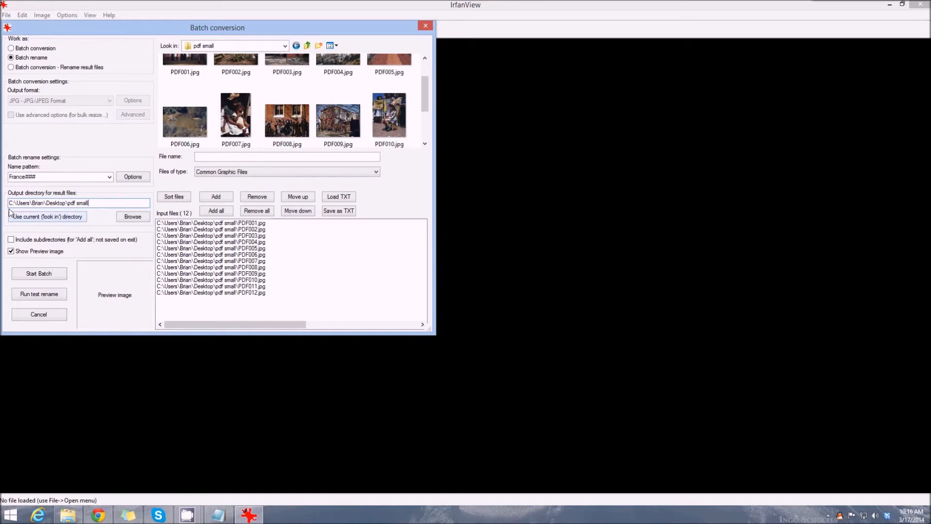
pyautogui.moveTo(92, 212)
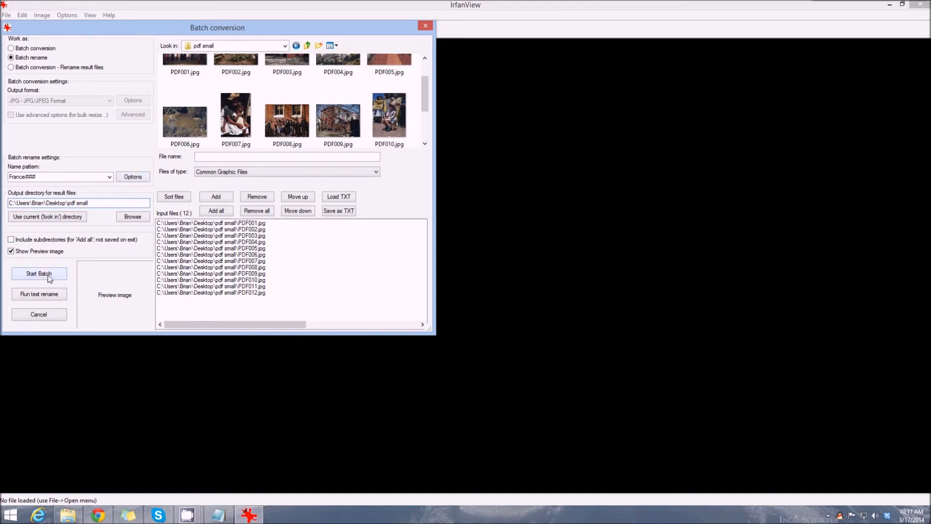
pyautogui.click(39, 274)
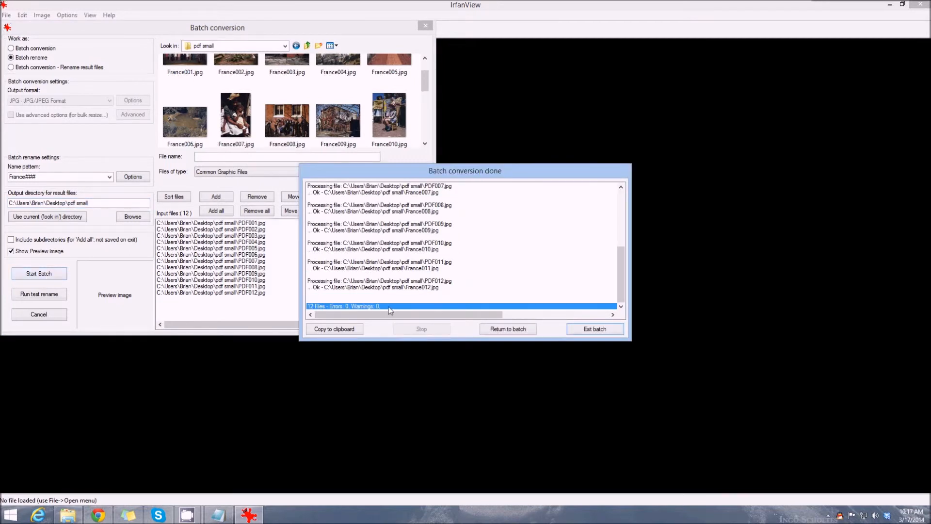
pyautogui.click(594, 329)
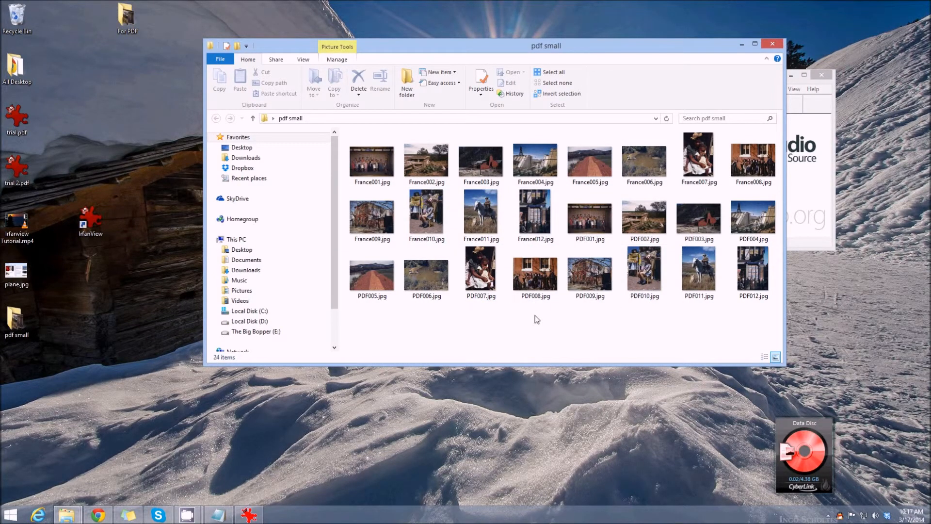
# Compare the new France files with the original PDF photos in the pdf small folder window.
pyautogui.click(588, 216)
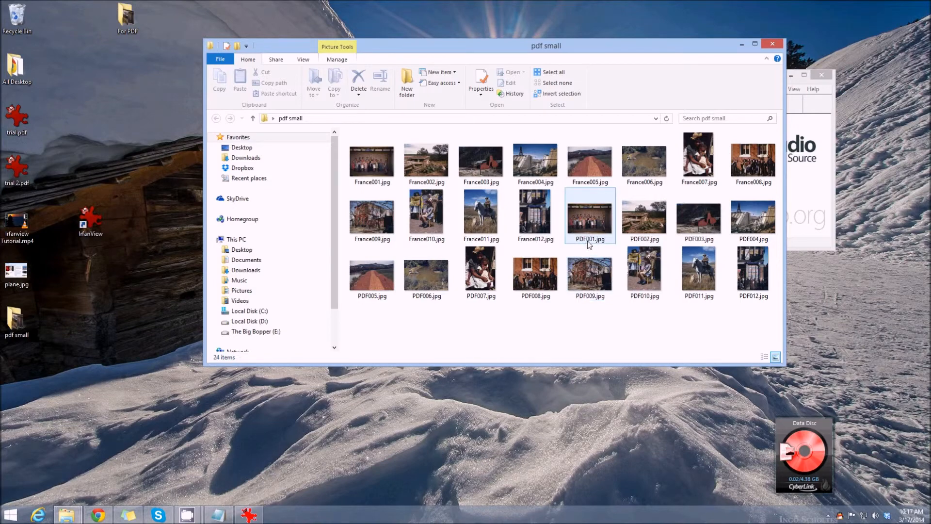
pyautogui.moveTo(482, 210)
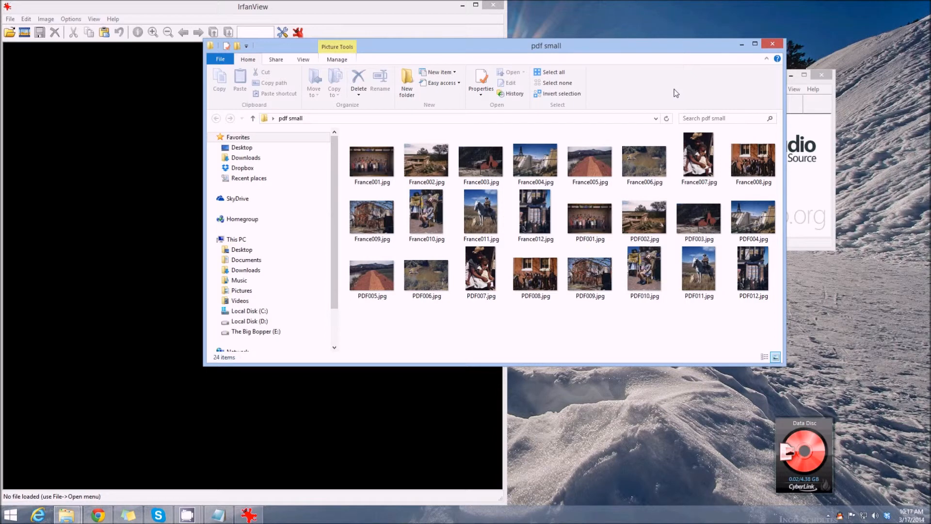
pyautogui.moveTo(681, 97)
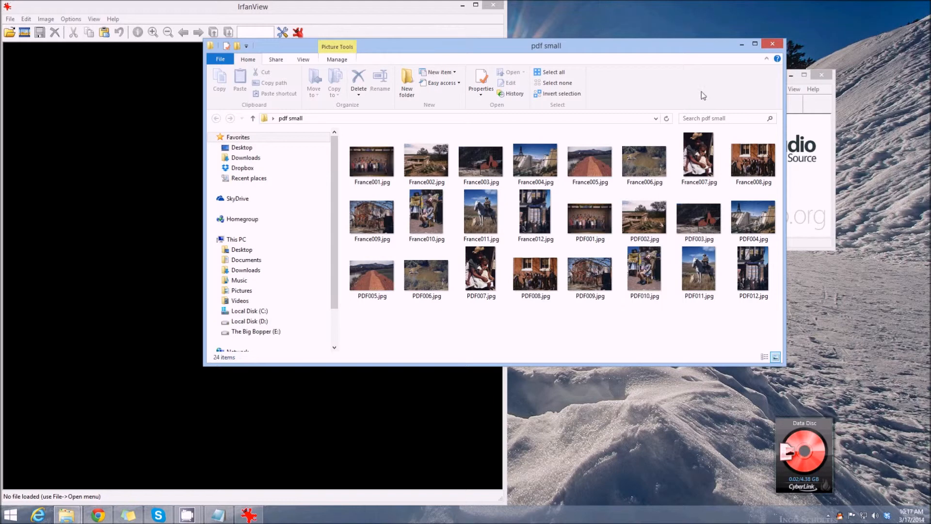
pyautogui.moveTo(686, 114)
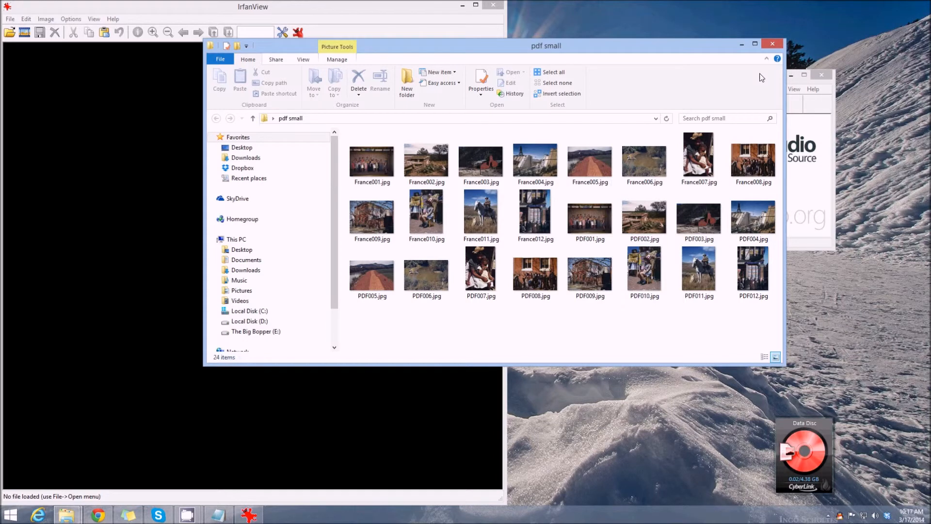
pyautogui.moveTo(743, 80)
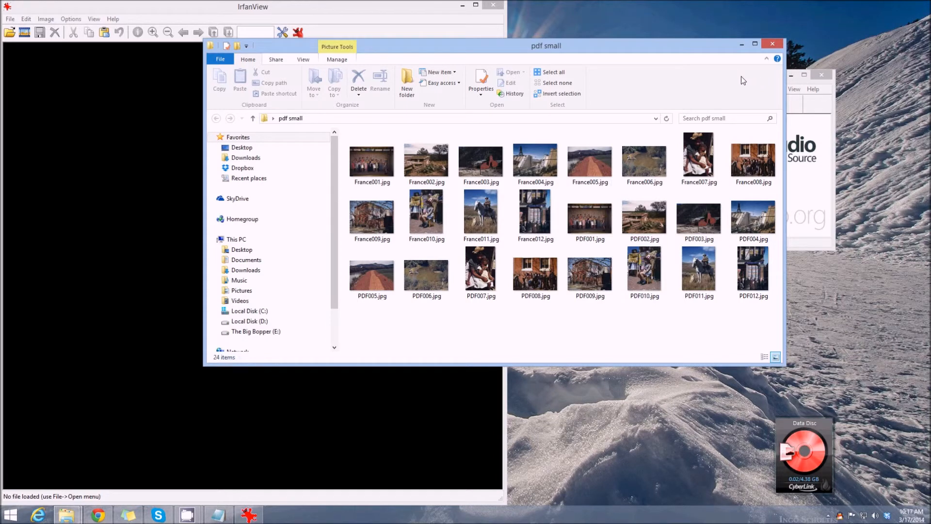
pyautogui.moveTo(546, 46); pyautogui.dragTo(521, 47)
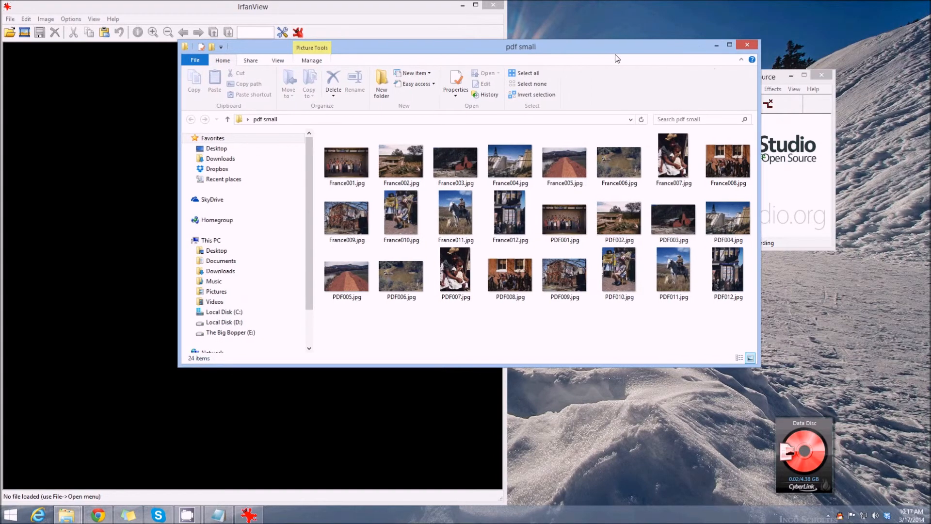